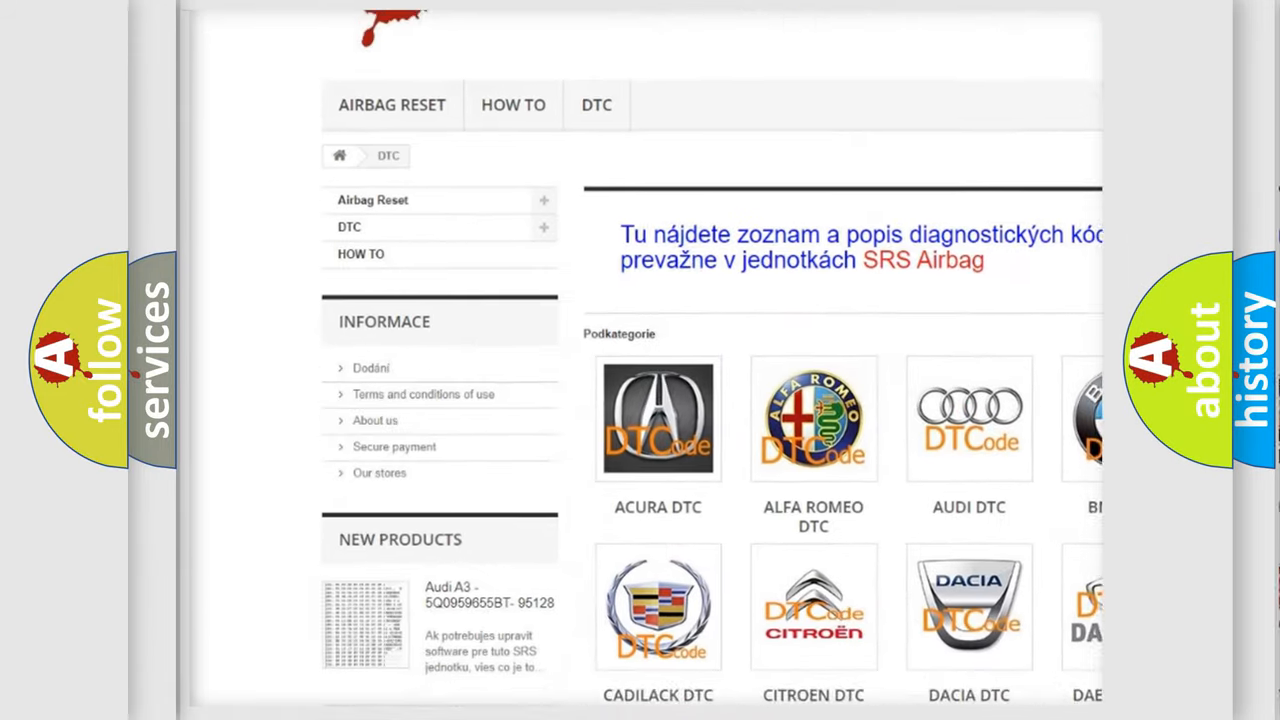
scroll(down, 3)
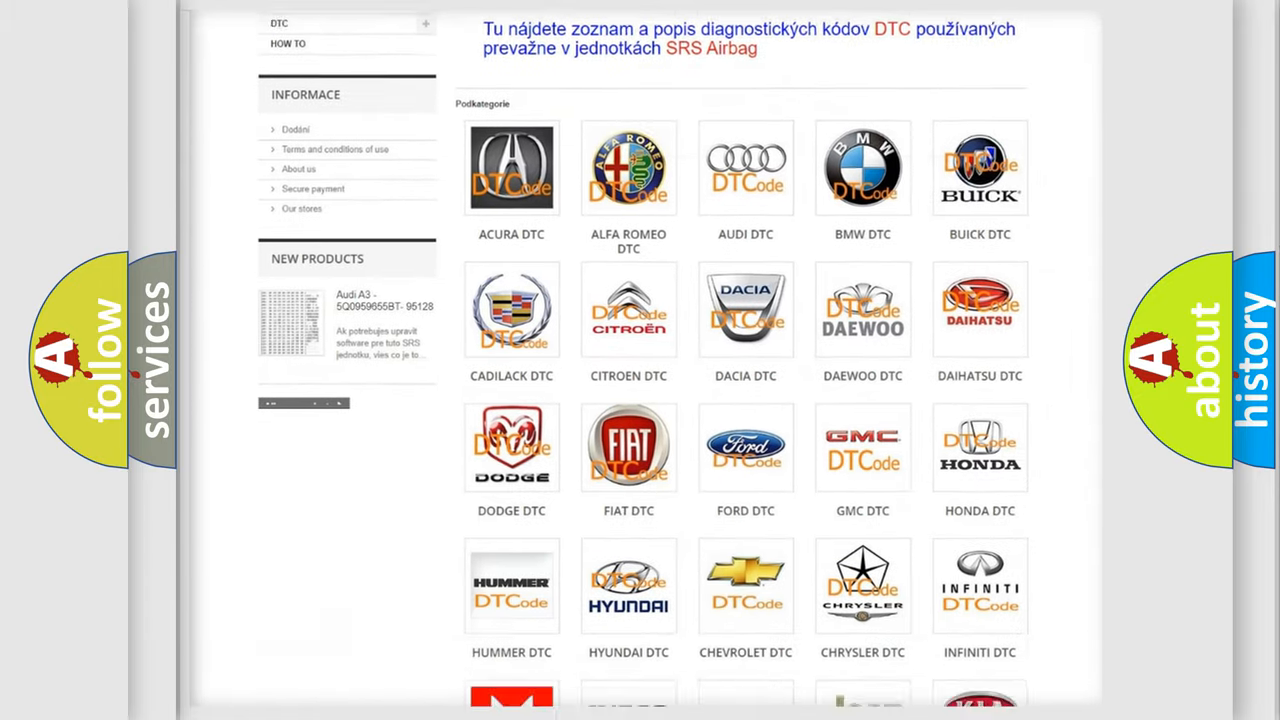
scroll(down, 3)
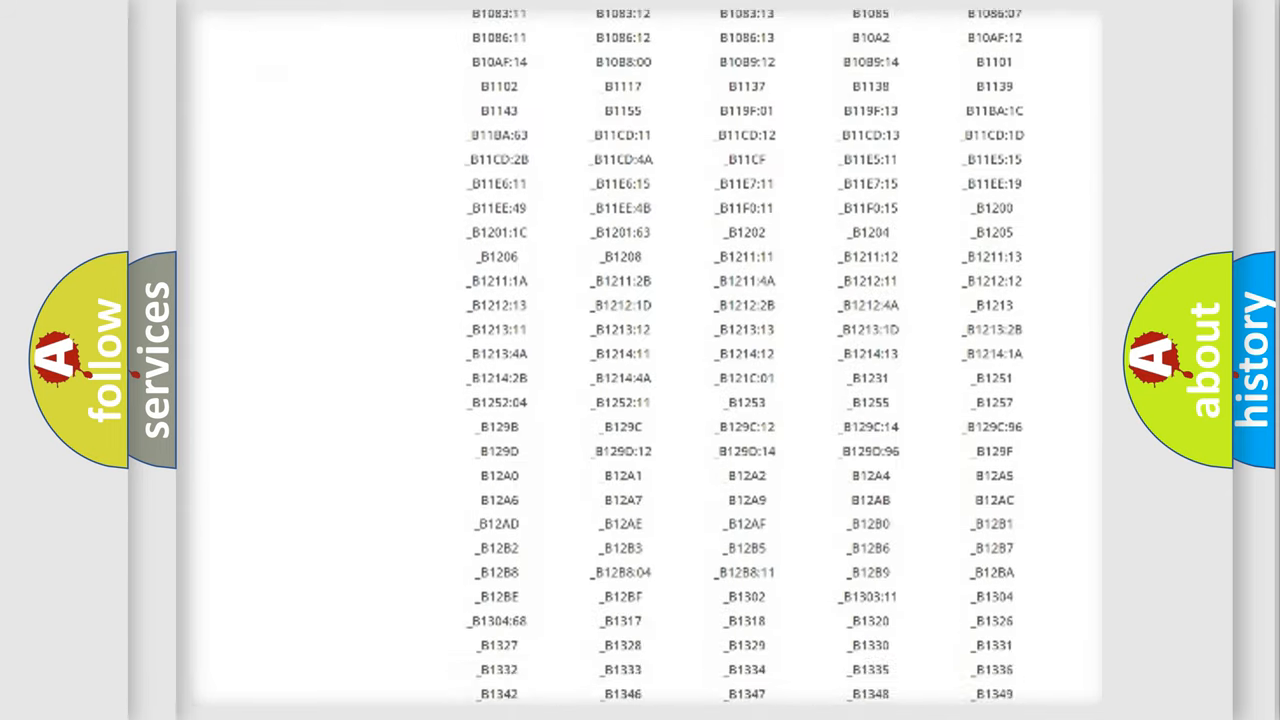
scroll(down, 3)
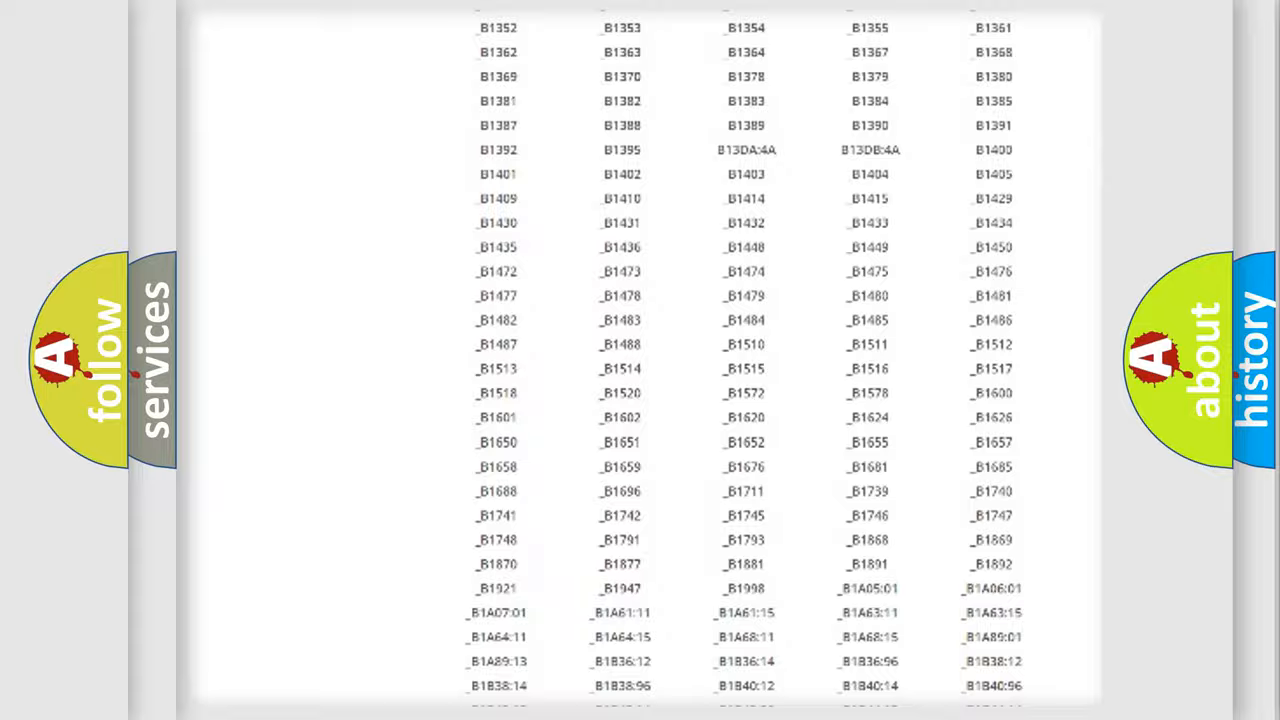